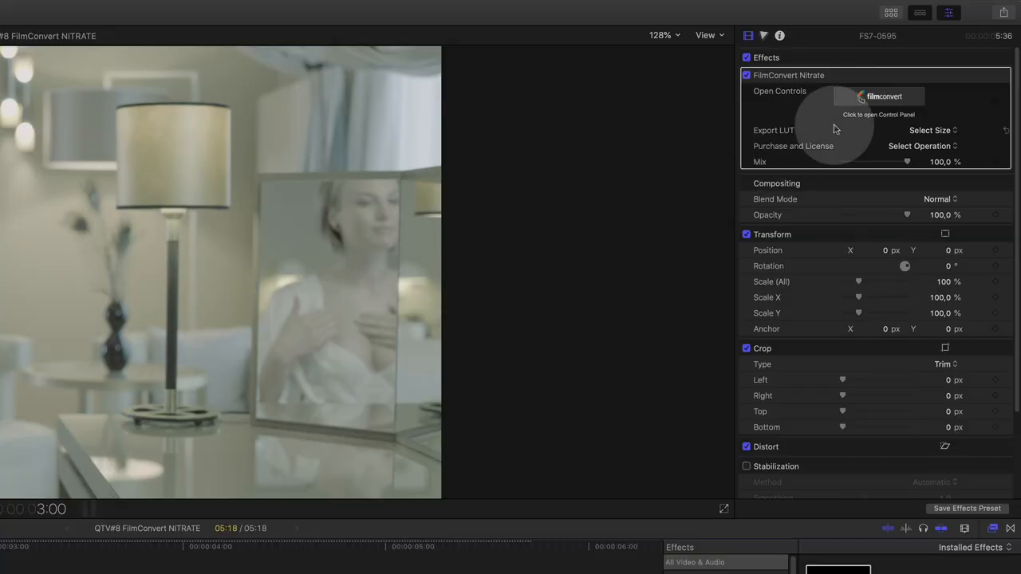
pyautogui.moveTo(846, 153)
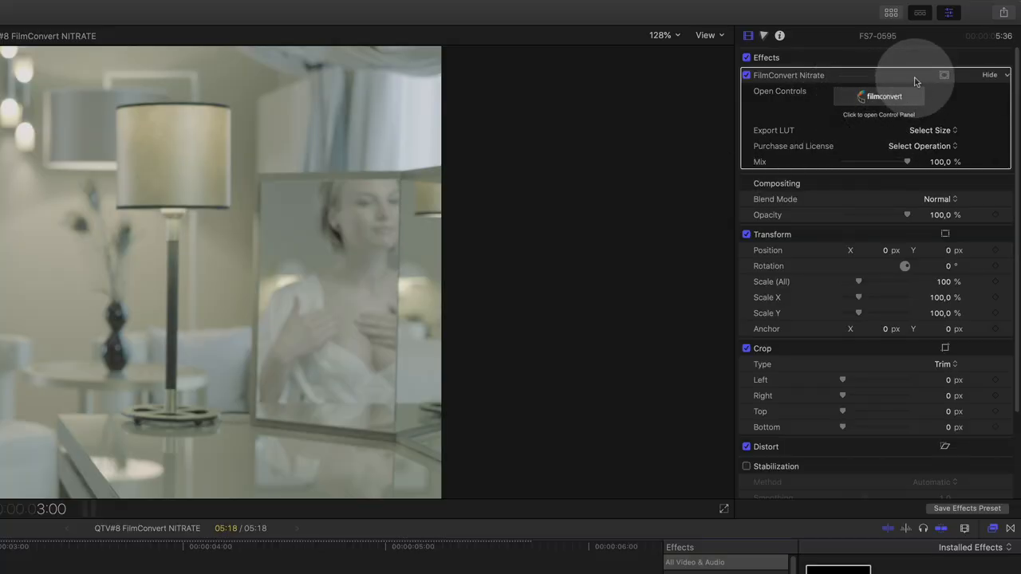
# - Bring up the FilmConvert Nitrate controls window from the Inspector
pyautogui.click(881, 96)
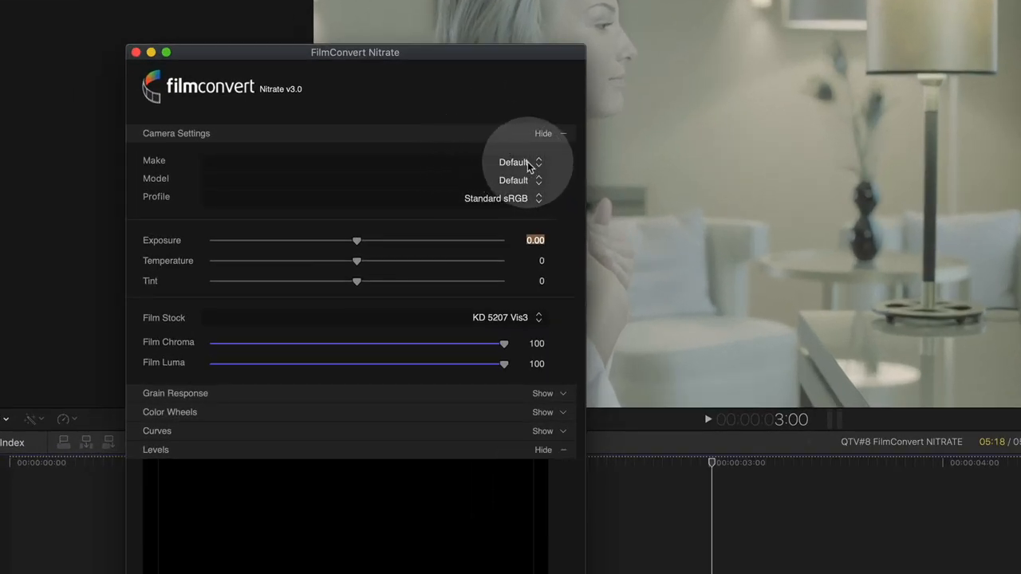
# - Set the camera to Sony FS 7 with the S-Log3 S-Gamut3.Cine profile
pyautogui.click(519, 163)
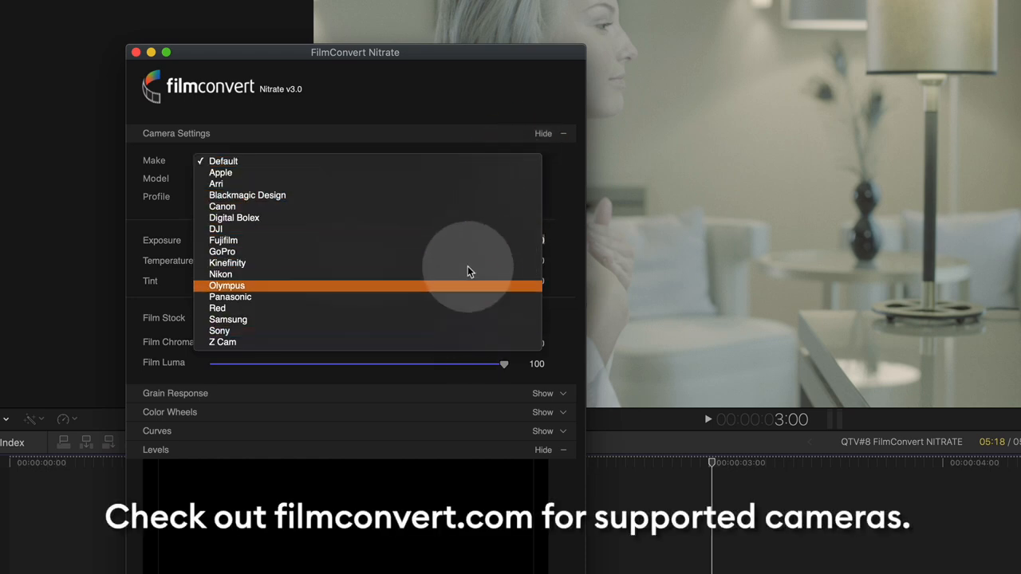
pyautogui.click(218, 330)
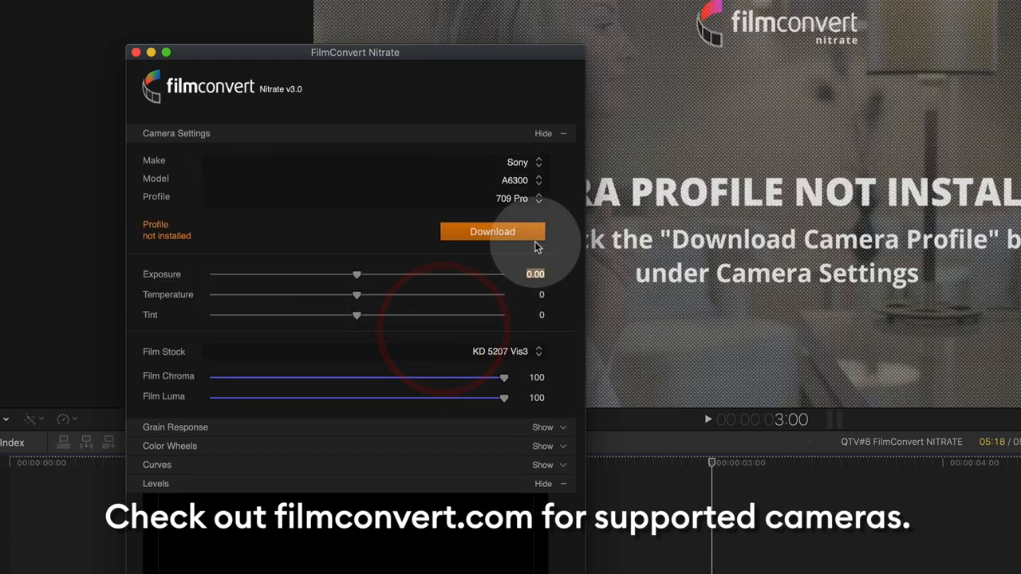
pyautogui.click(514, 178)
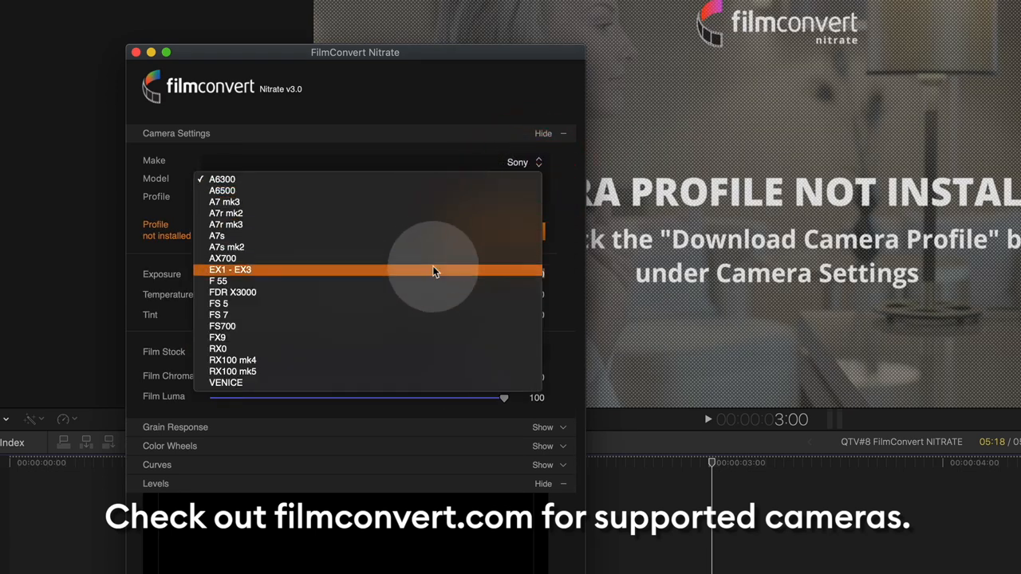
pyautogui.click(217, 315)
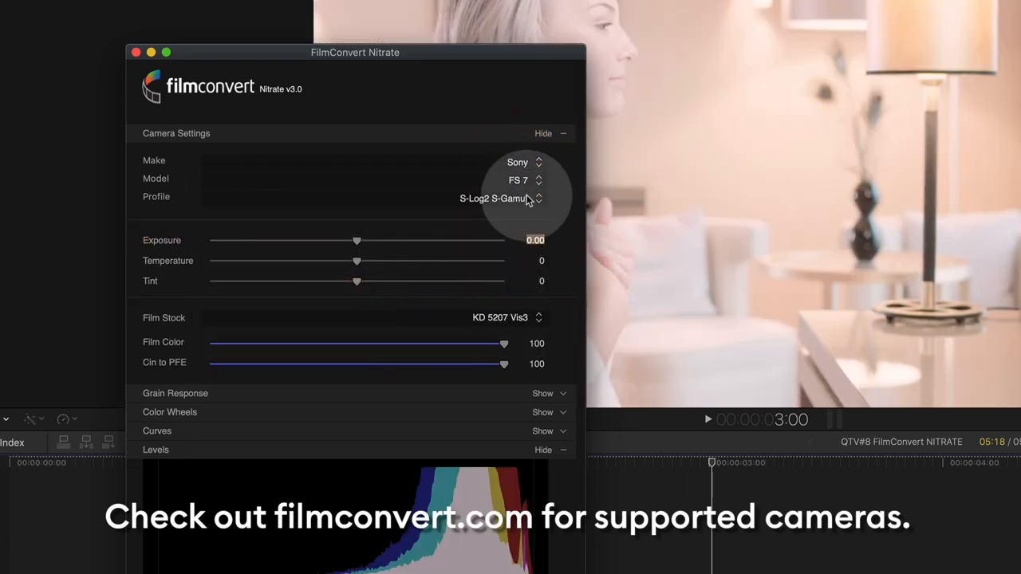
pyautogui.click(519, 198)
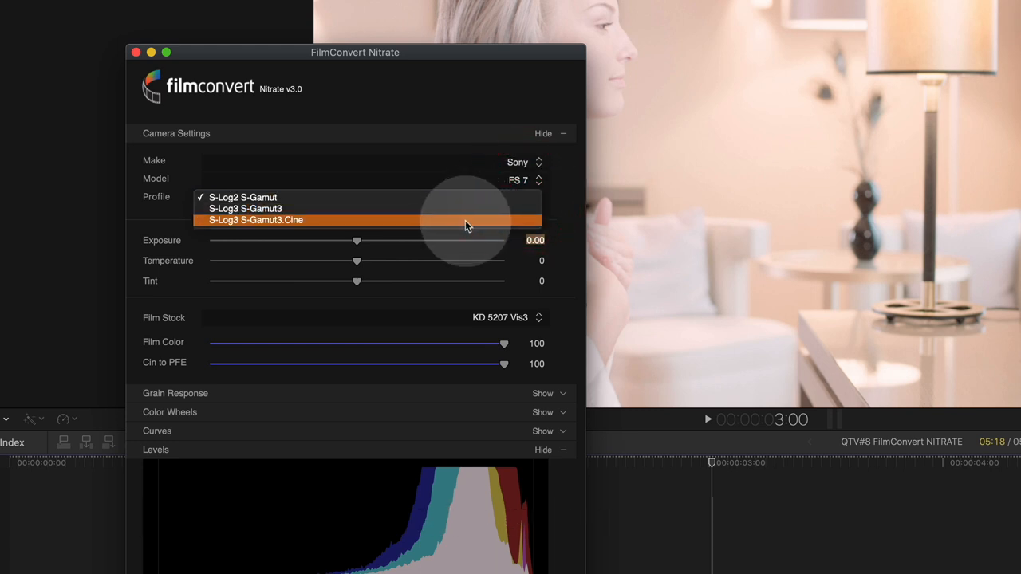
pyautogui.click(255, 221)
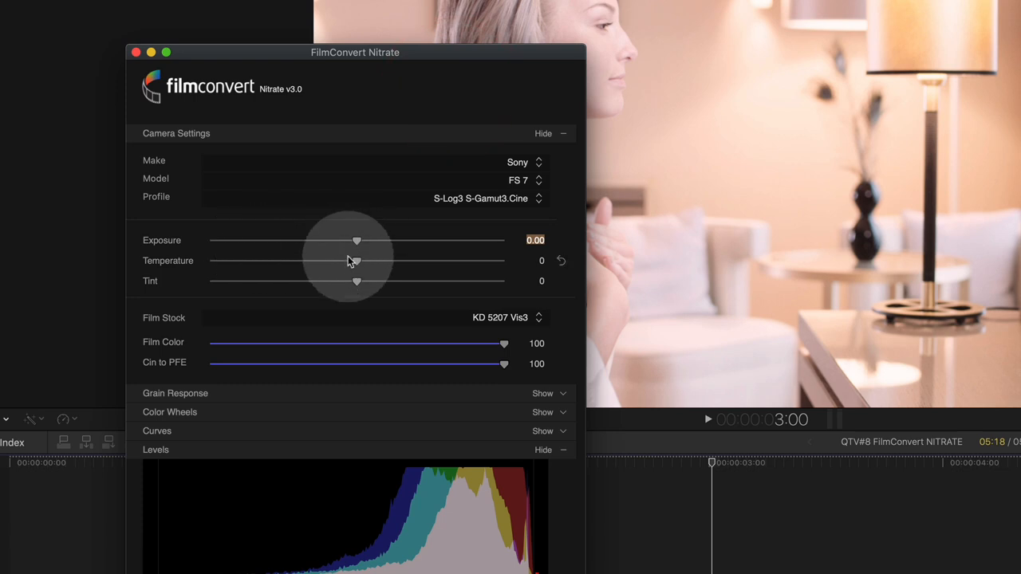
# - Lower exposure to -1.51 and cool the colour temperature to -27
pyautogui.moveTo(357, 241); pyautogui.dragTo(339, 241)
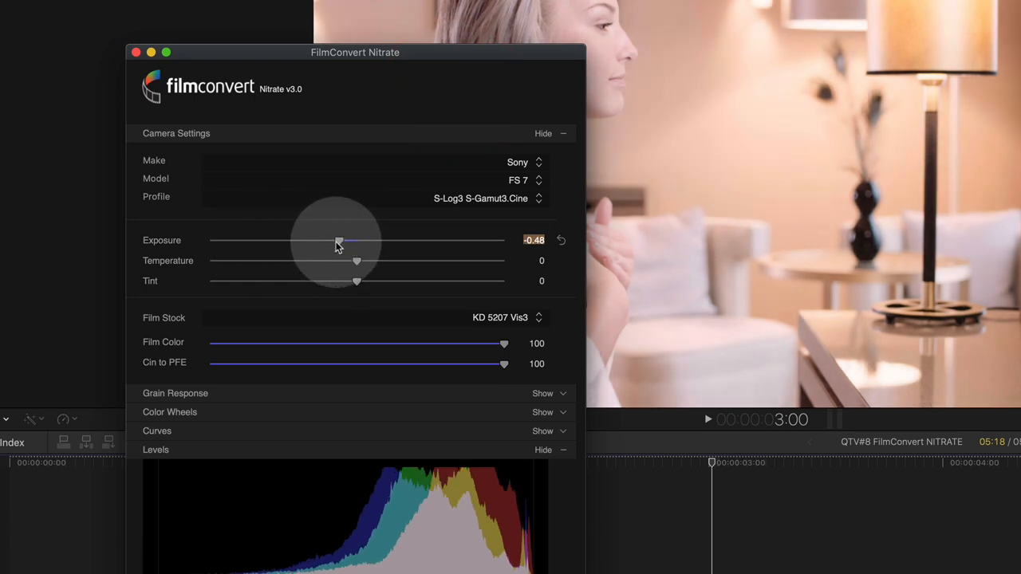
pyautogui.moveTo(339, 241); pyautogui.dragTo(300, 241)
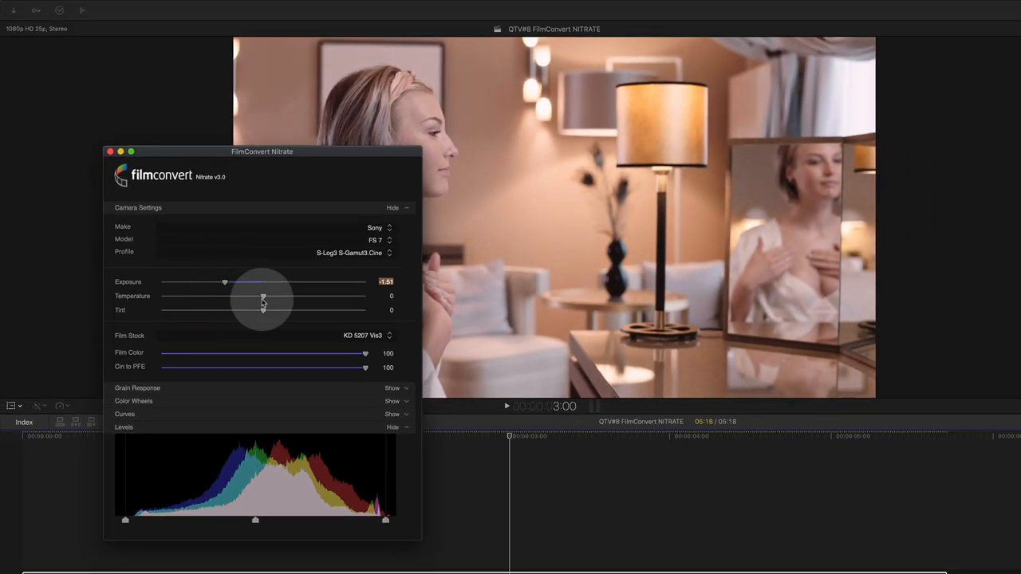
pyautogui.moveTo(263, 295); pyautogui.dragTo(274, 296)
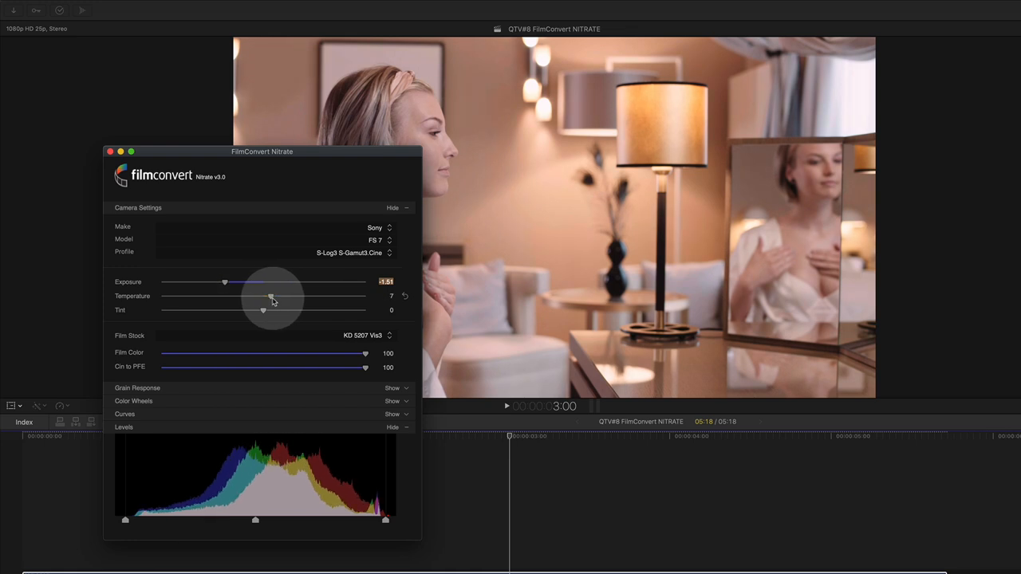
pyautogui.moveTo(271, 296); pyautogui.dragTo(238, 295)
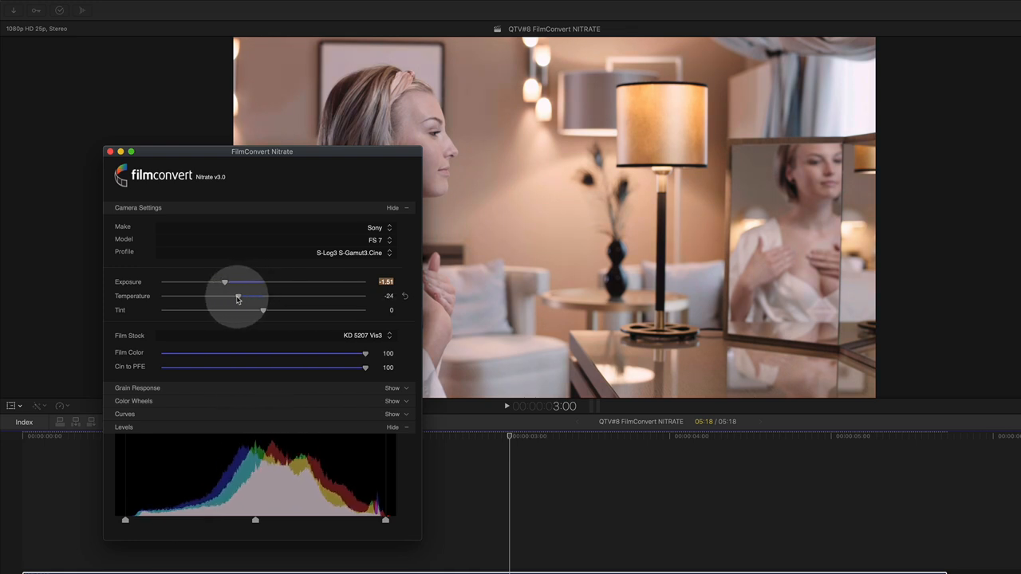
pyautogui.moveTo(239, 297); pyautogui.dragTo(236, 297)
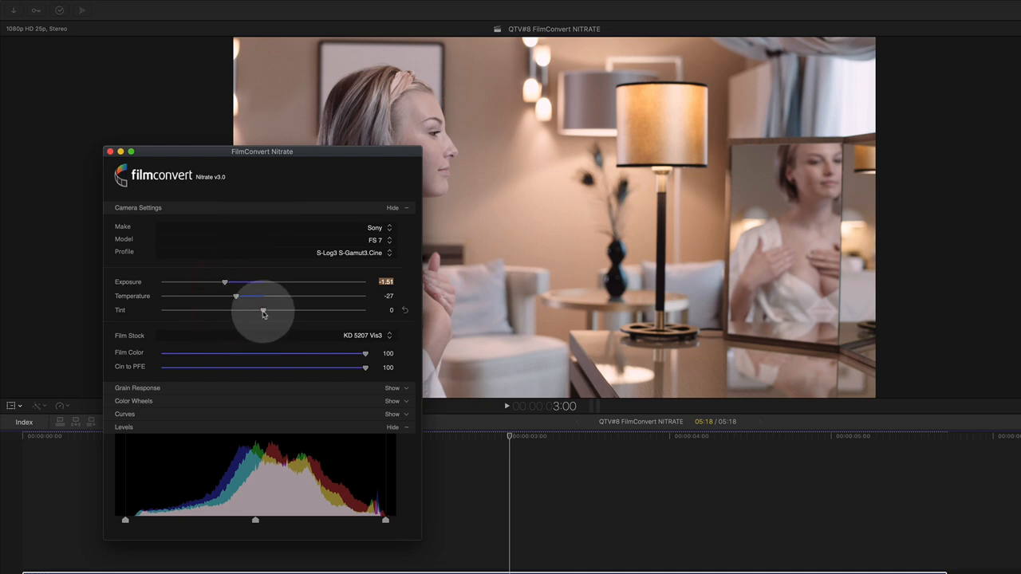
# - Shift the tint briefly, then return it to neutral 0
pyautogui.moveTo(263, 310); pyautogui.dragTo(252, 309)
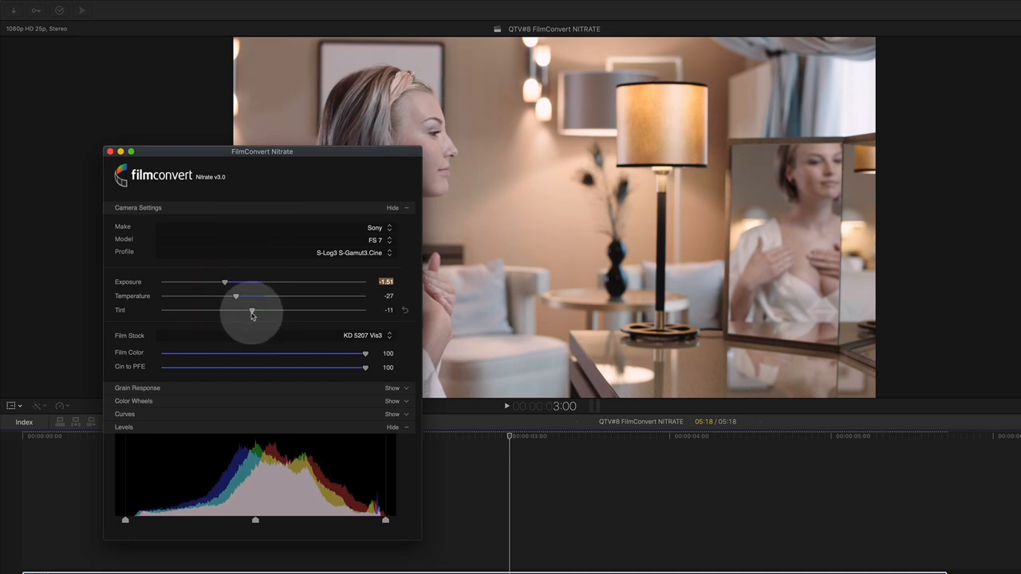
pyautogui.moveTo(252, 310); pyautogui.dragTo(268, 310)
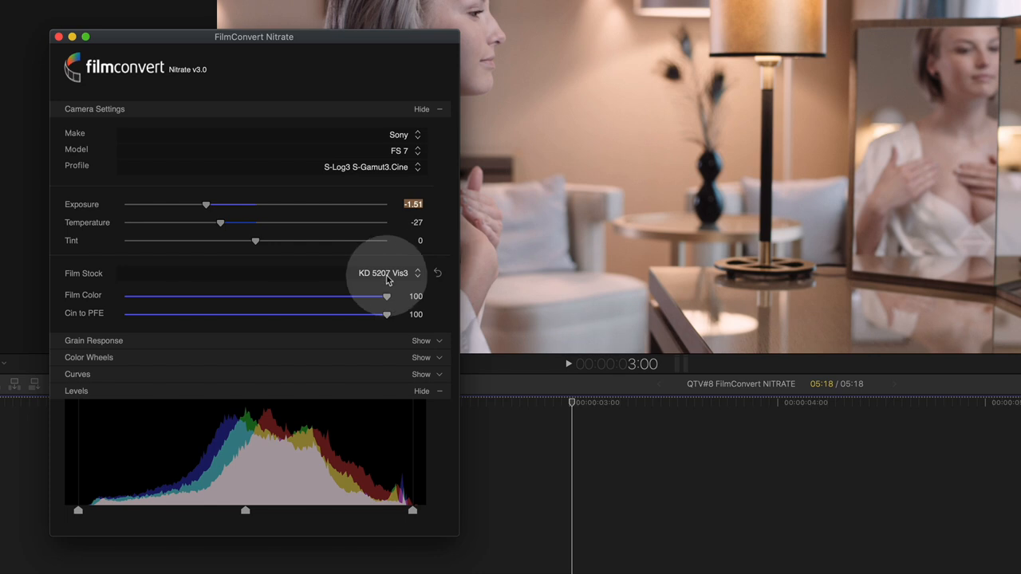
# - Bring up the film stock list to change from KD 5207 Vis3
pyautogui.click(383, 272)
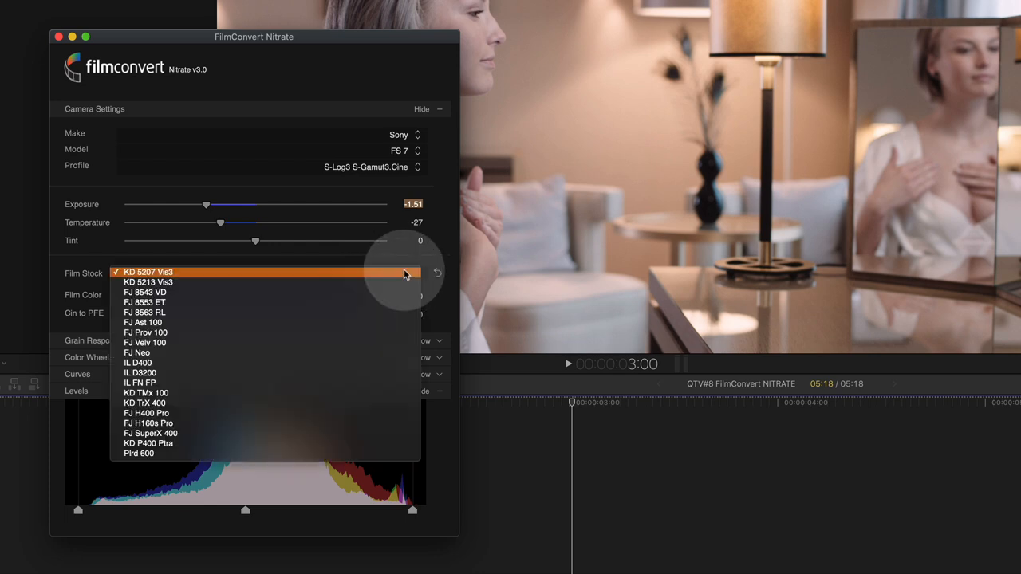
pyautogui.moveTo(146, 281)
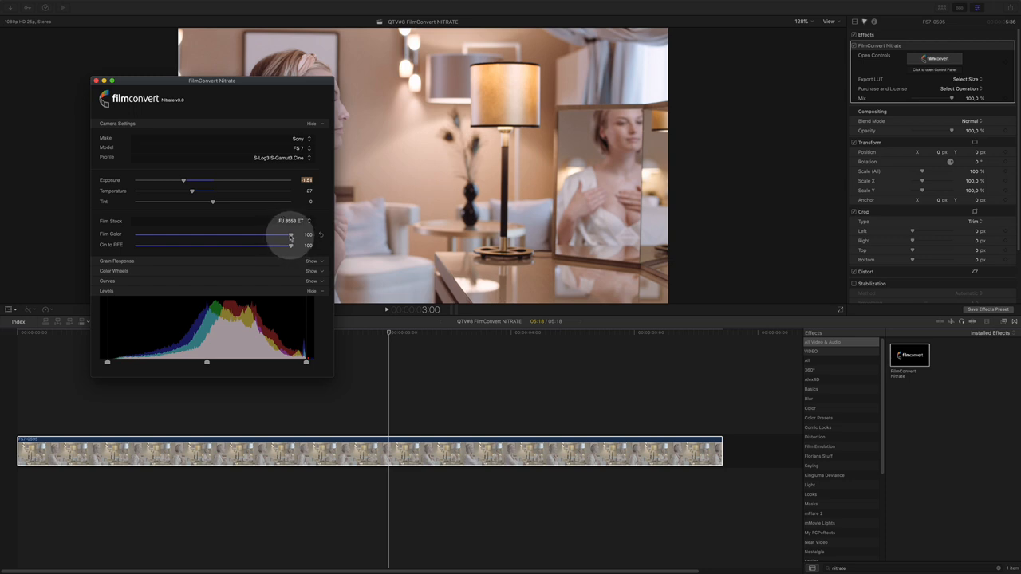
pyautogui.moveTo(291, 235); pyautogui.dragTo(194, 234)
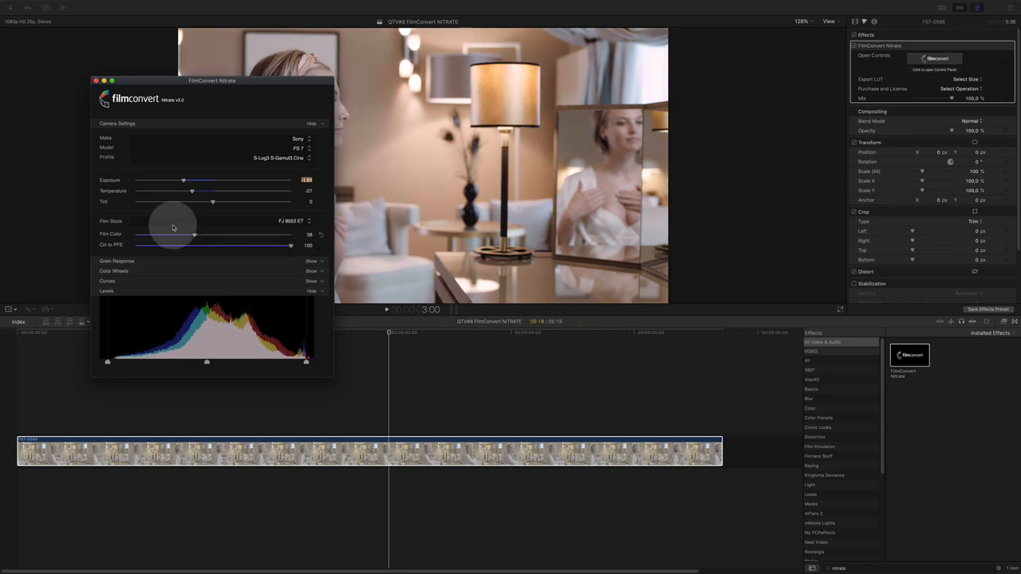
pyautogui.moveTo(194, 245); pyautogui.dragTo(291, 246)
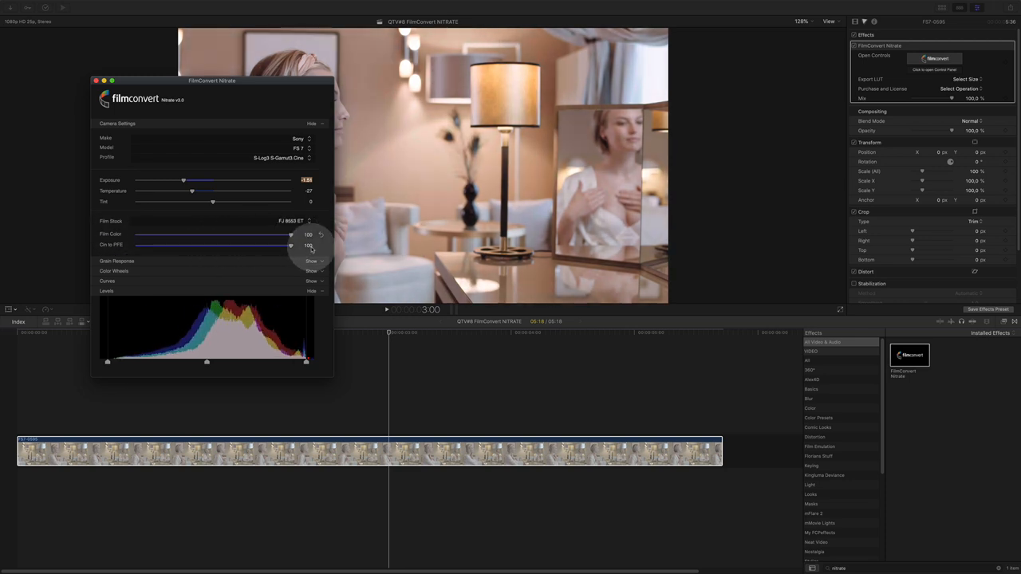
pyautogui.moveTo(290, 246); pyautogui.dragTo(265, 245)
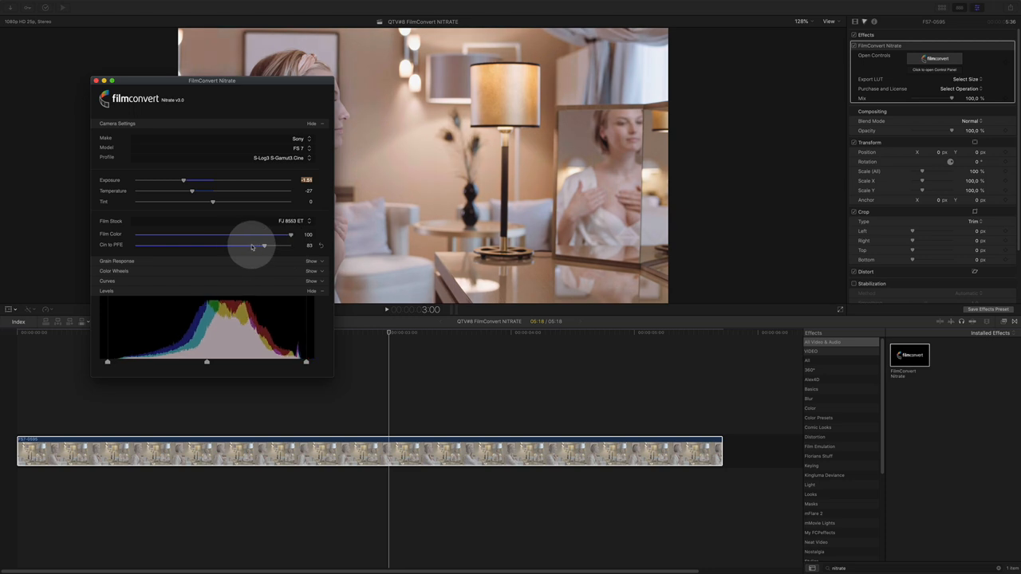
pyautogui.moveTo(263, 246); pyautogui.dragTo(178, 246)
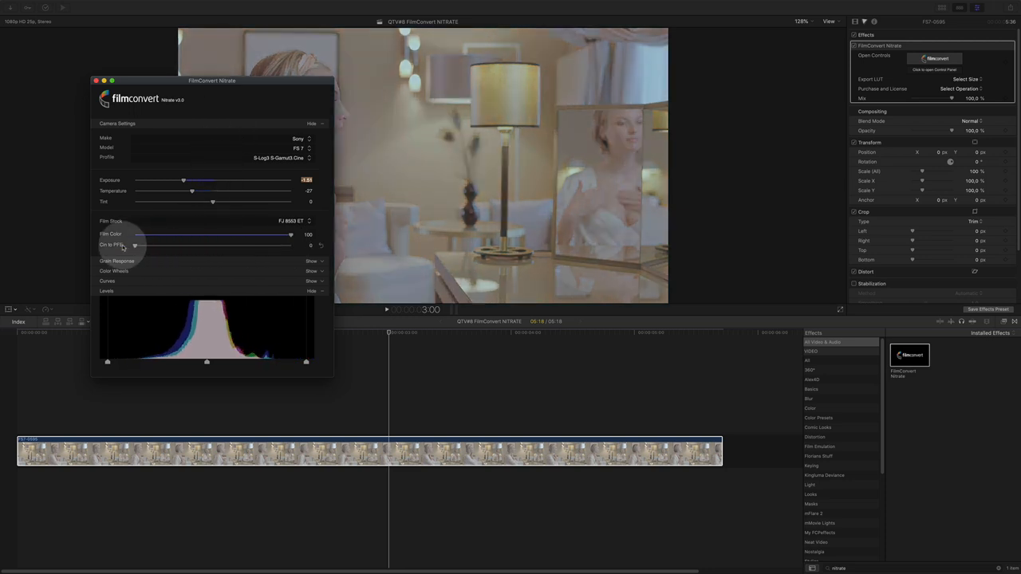
pyautogui.moveTo(136, 246); pyautogui.dragTo(290, 246)
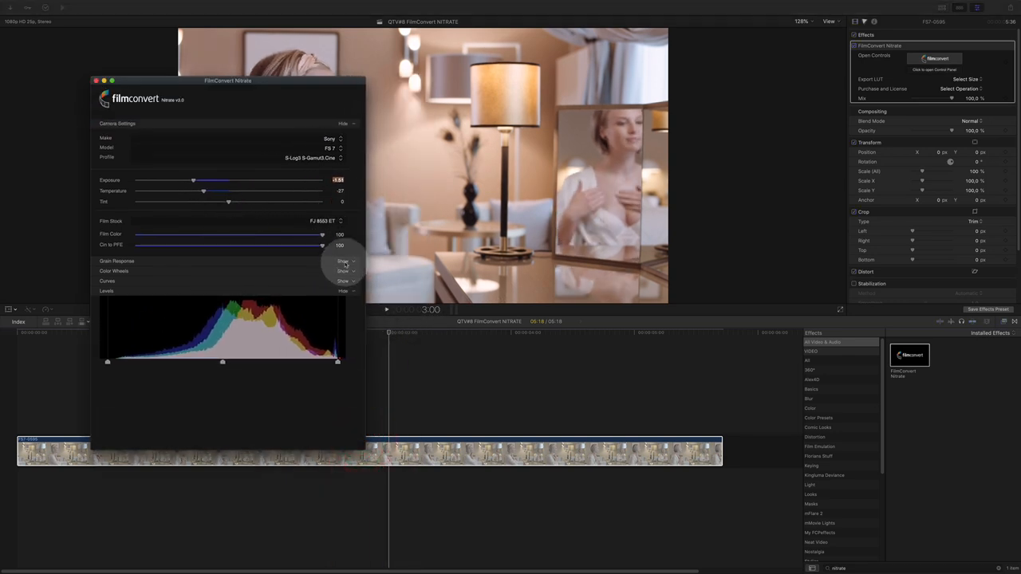
# - Reveal grain response, set grain strength 113 and saturation 87, and toggle the film size preset
pyautogui.click(343, 262)
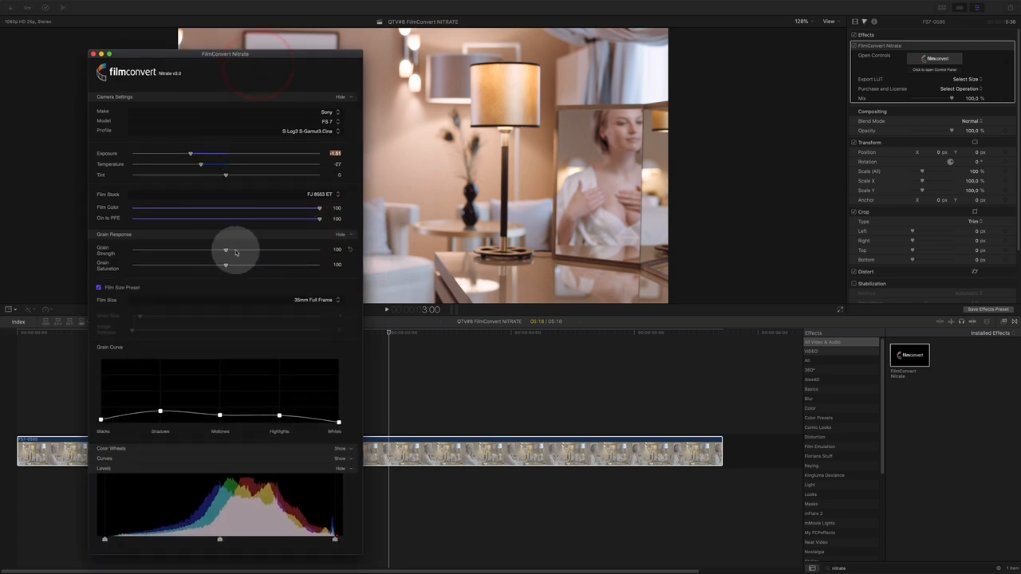
pyautogui.moveTo(226, 249); pyautogui.dragTo(230, 249)
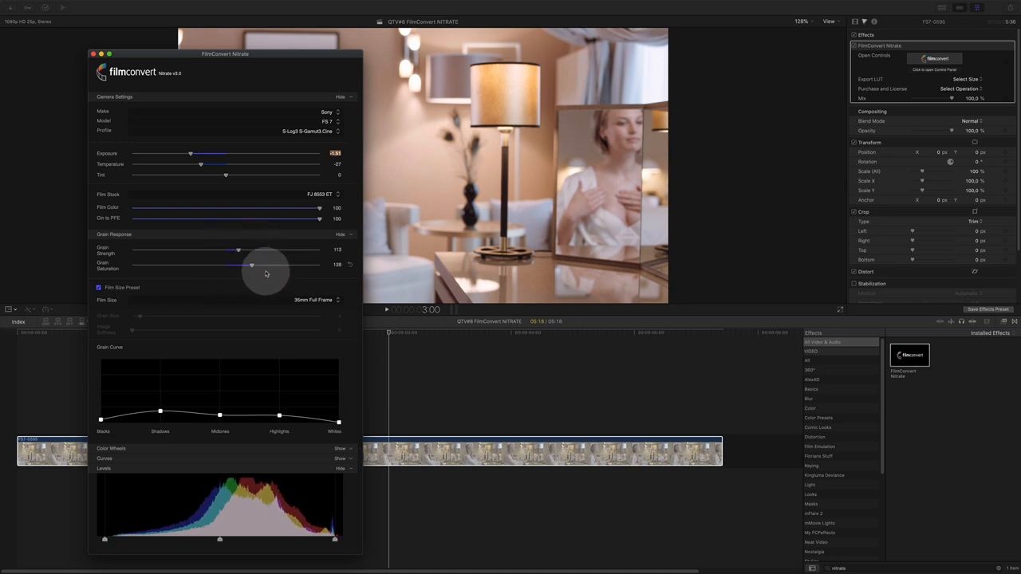
pyautogui.moveTo(252, 265); pyautogui.dragTo(190, 265)
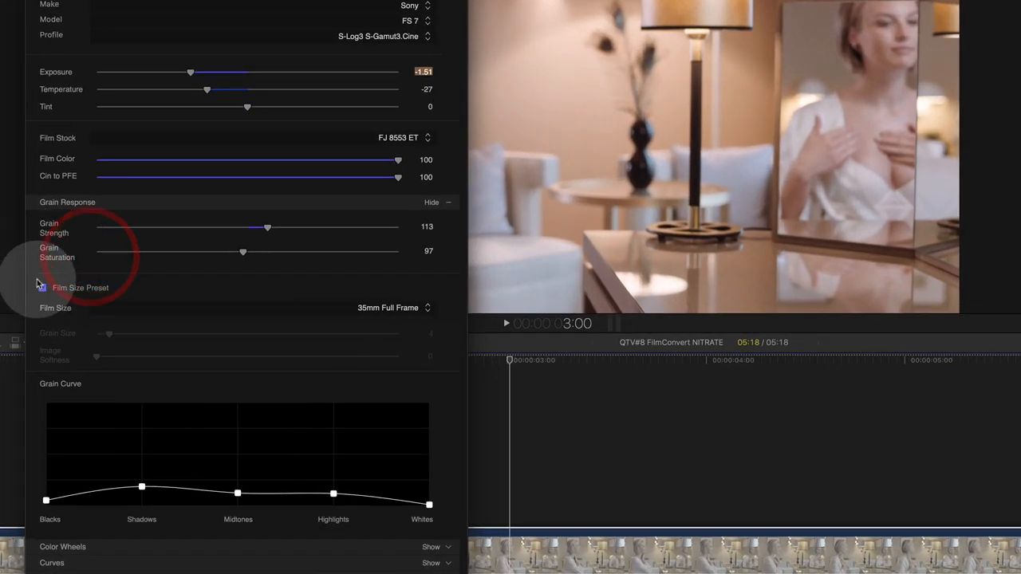
pyautogui.click(41, 287)
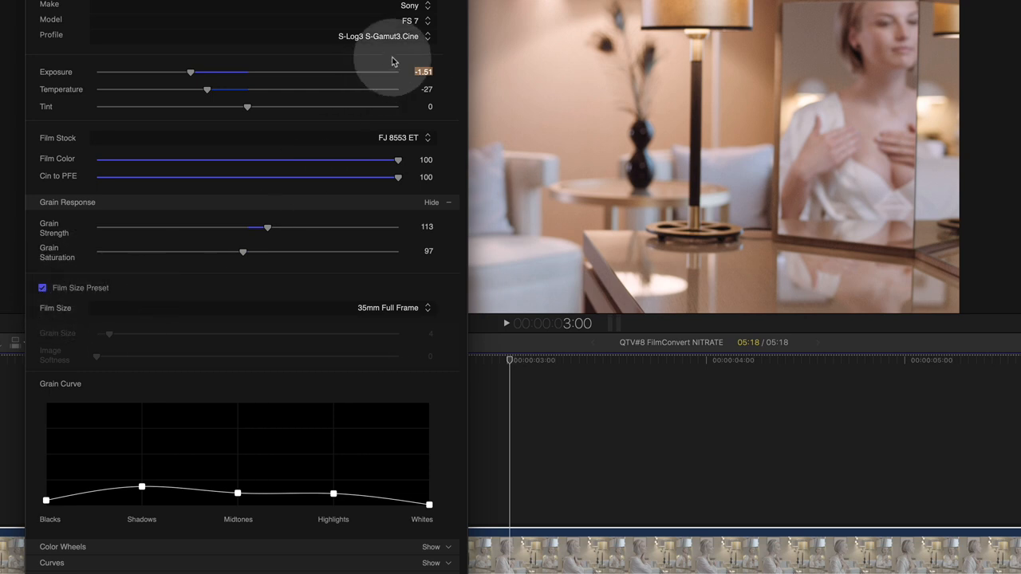
pyautogui.click(391, 307)
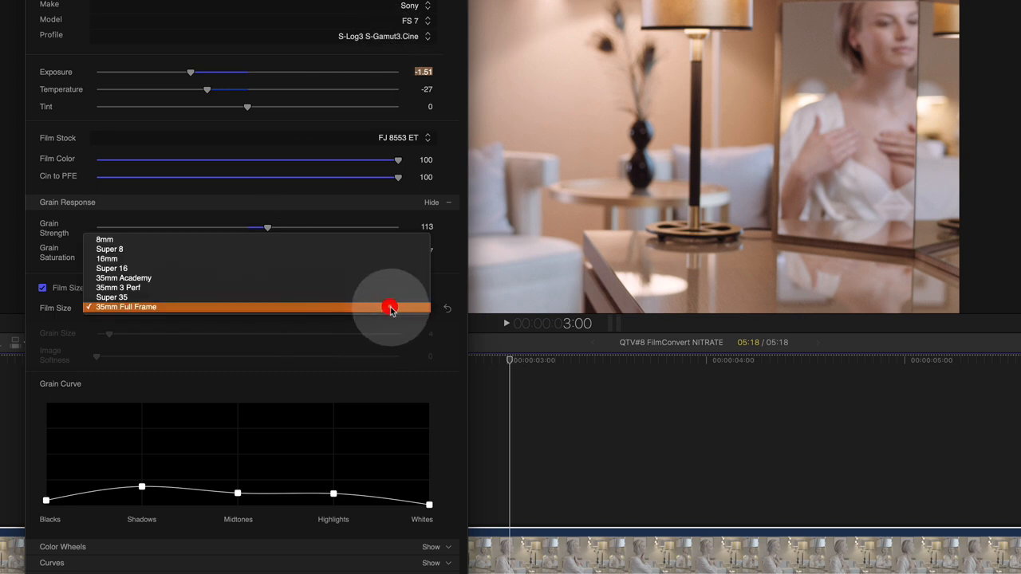
pyautogui.click(106, 240)
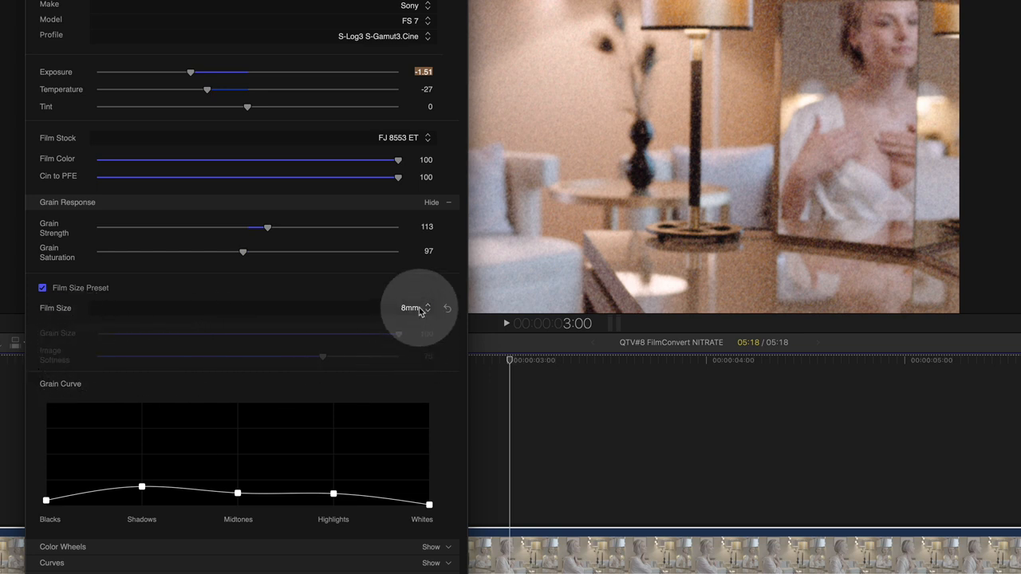
pyautogui.click(415, 308)
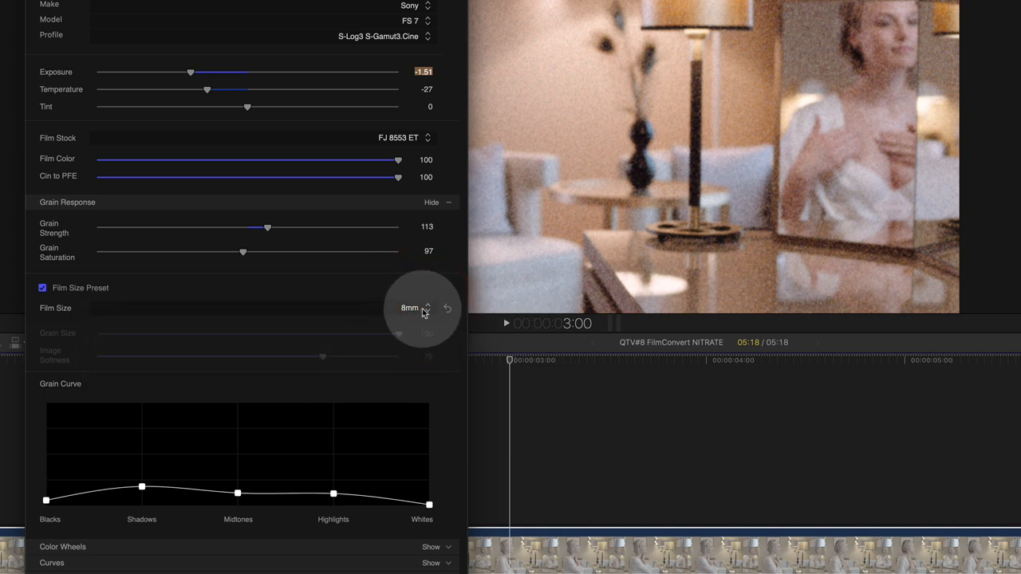
pyautogui.click(408, 308)
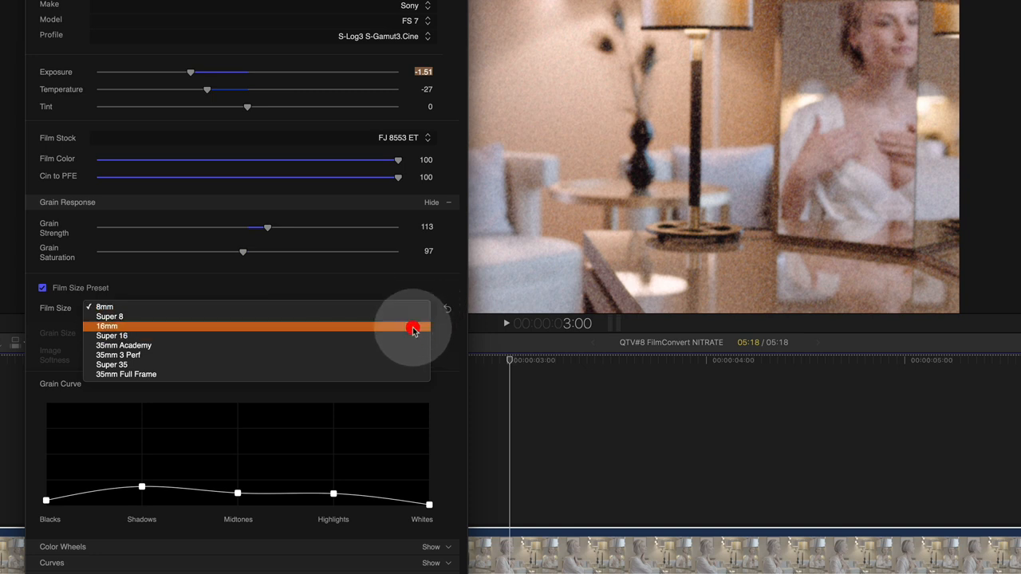
pyautogui.click(105, 325)
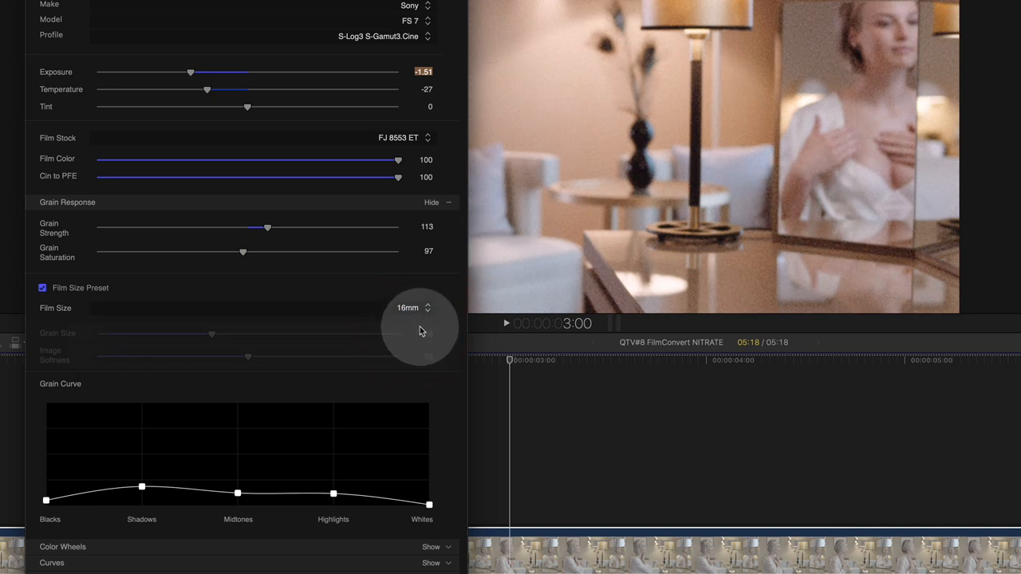
pyautogui.click(412, 308)
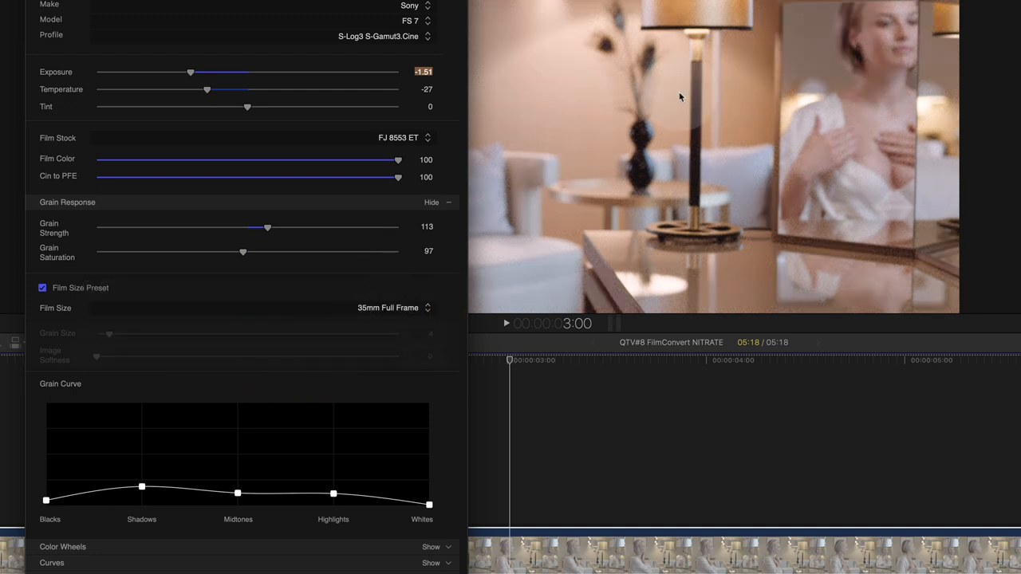
pyautogui.moveTo(503, 276)
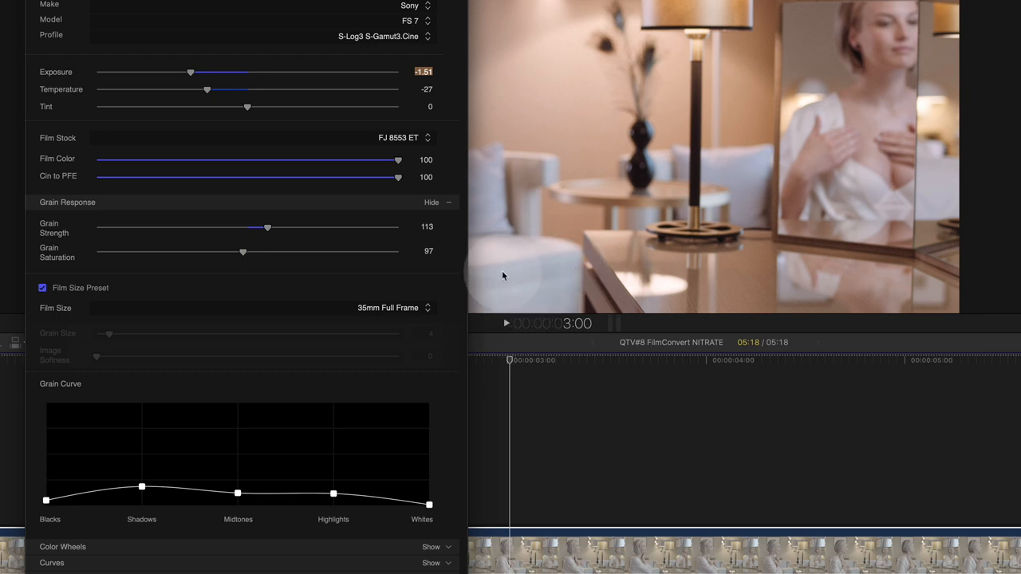
pyautogui.moveTo(111, 339)
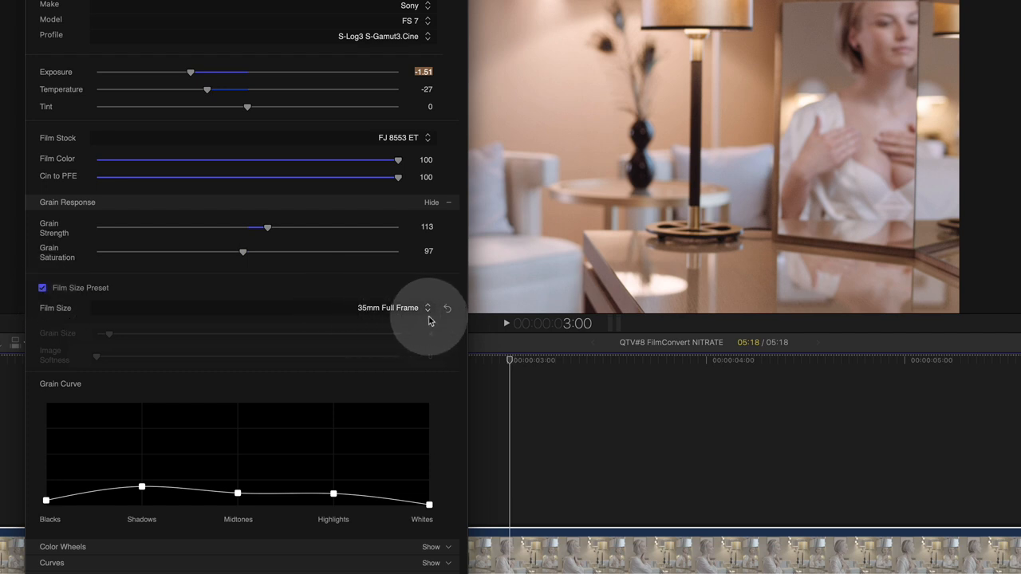
# - Disable the film size preset, raise grain size and softness, then re-enable it for Super 35
pyautogui.click(41, 287)
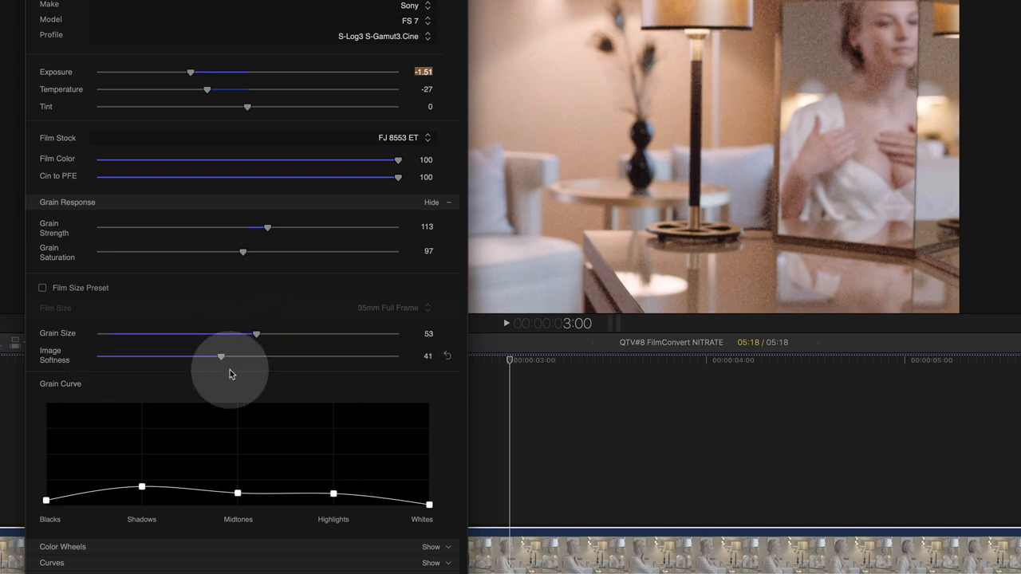
pyautogui.moveTo(220, 357); pyautogui.dragTo(227, 358)
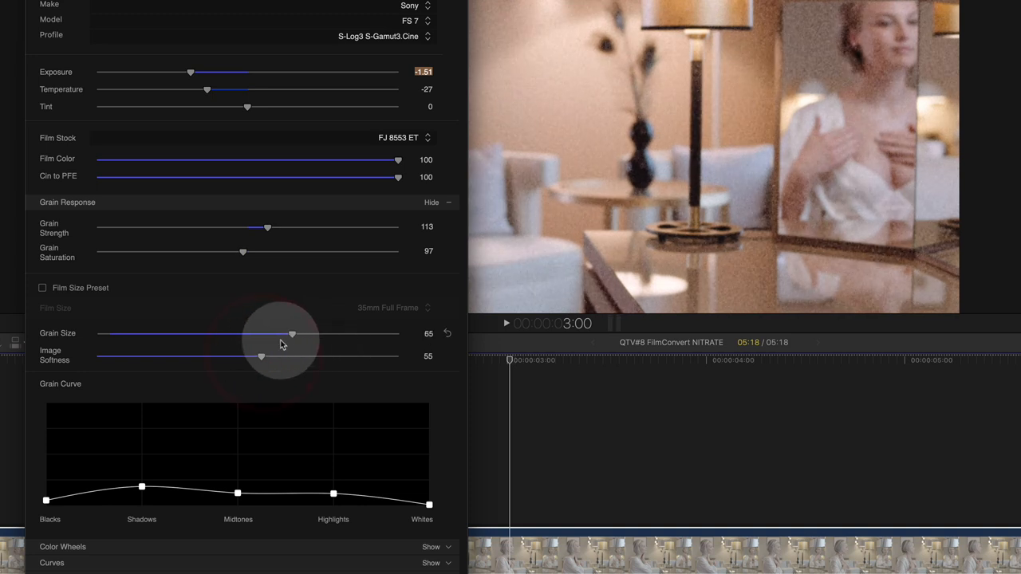
pyautogui.click(42, 287)
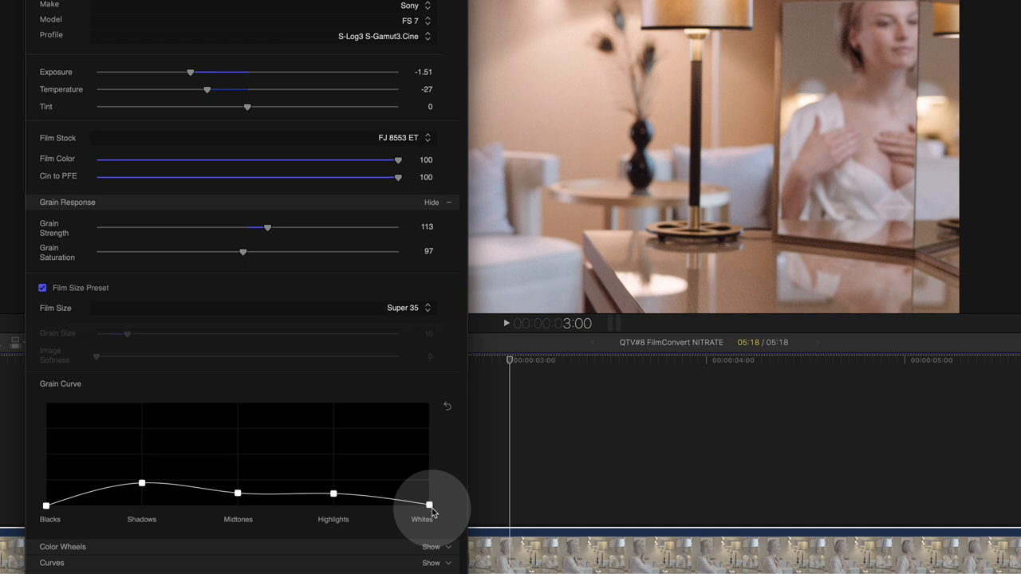
# - Adjust the whites and highlights points of the grain curve
pyautogui.moveTo(431, 511); pyautogui.dragTo(334, 486)
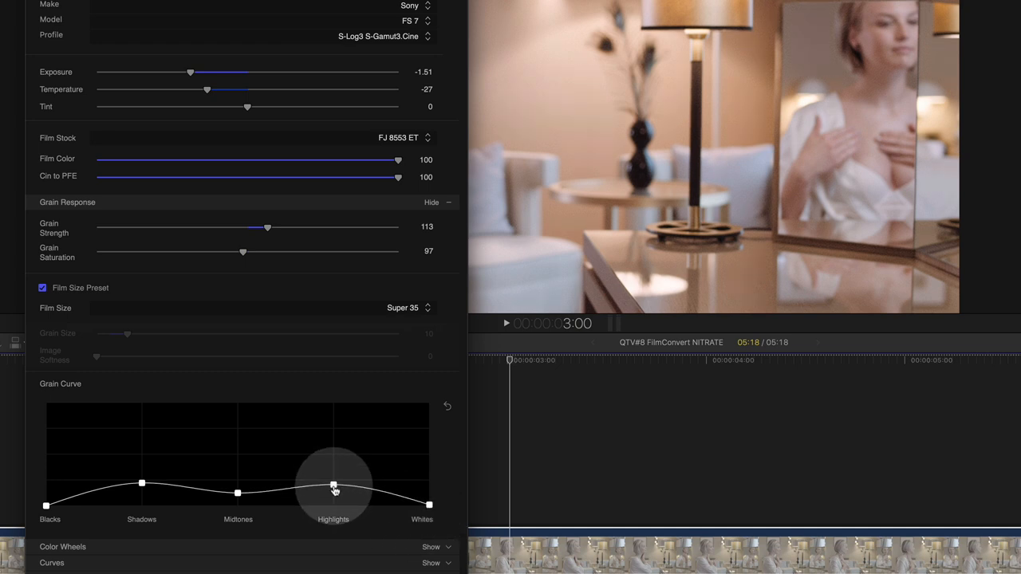
pyautogui.moveTo(334, 486); pyautogui.dragTo(334, 486)
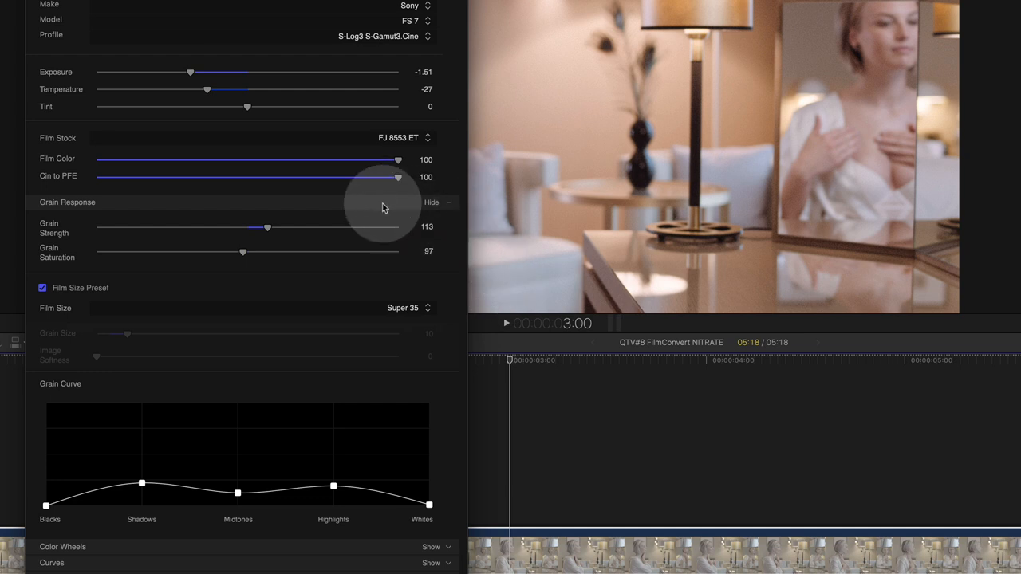
# - Switch the film stock to IL D400
pyautogui.click(399, 137)
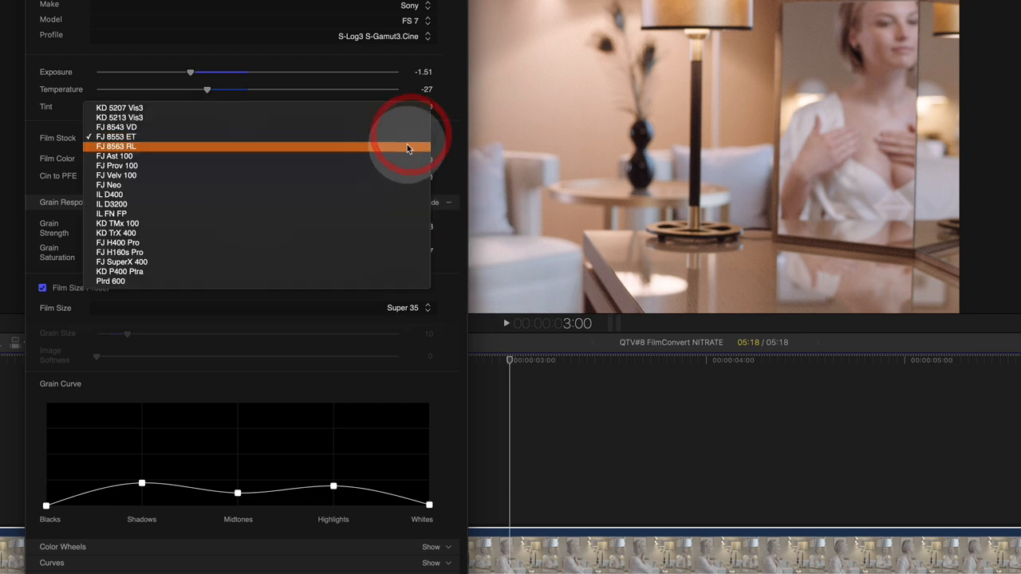
pyautogui.moveTo(399, 157)
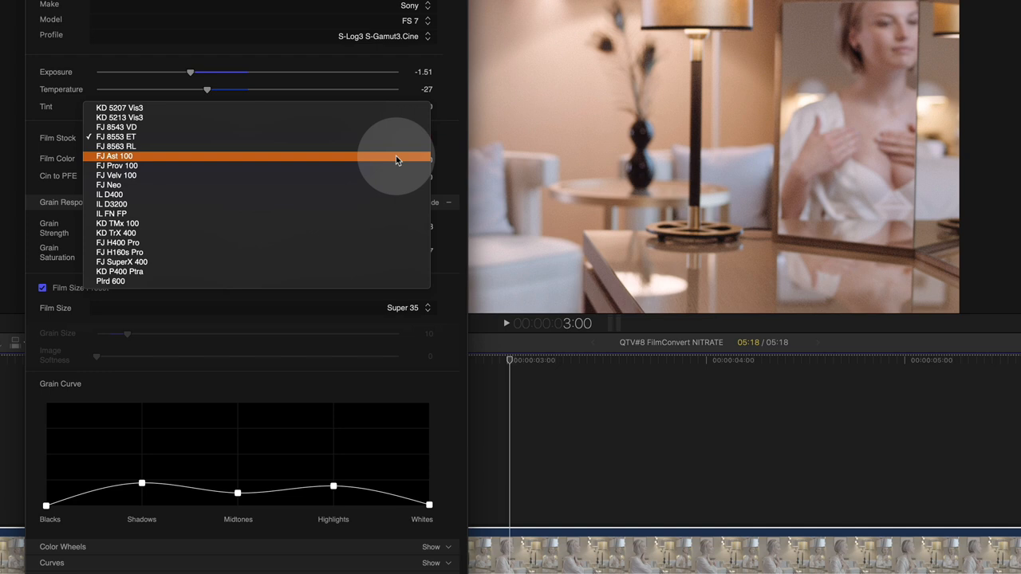
pyautogui.click(109, 195)
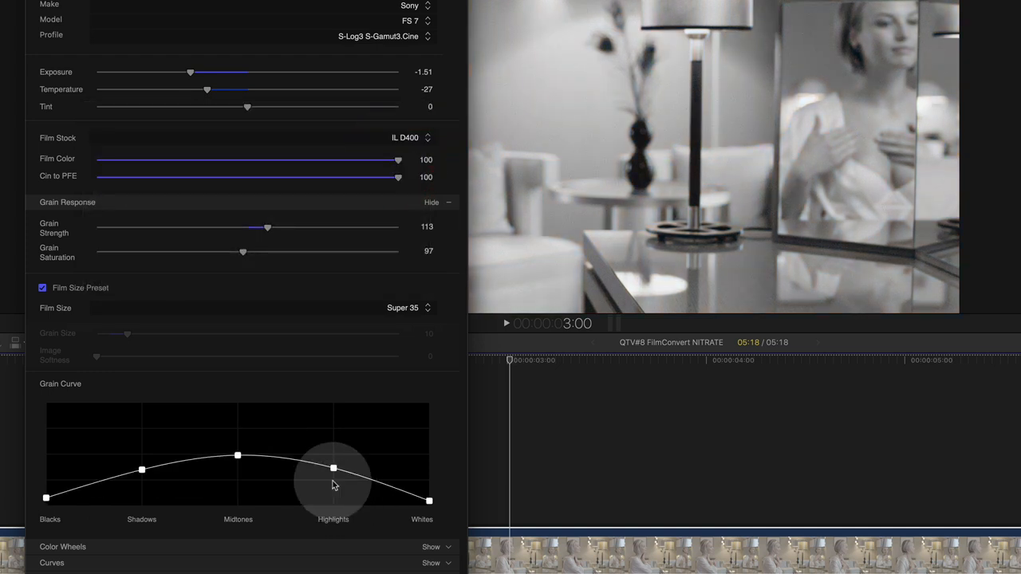
pyautogui.click(408, 138)
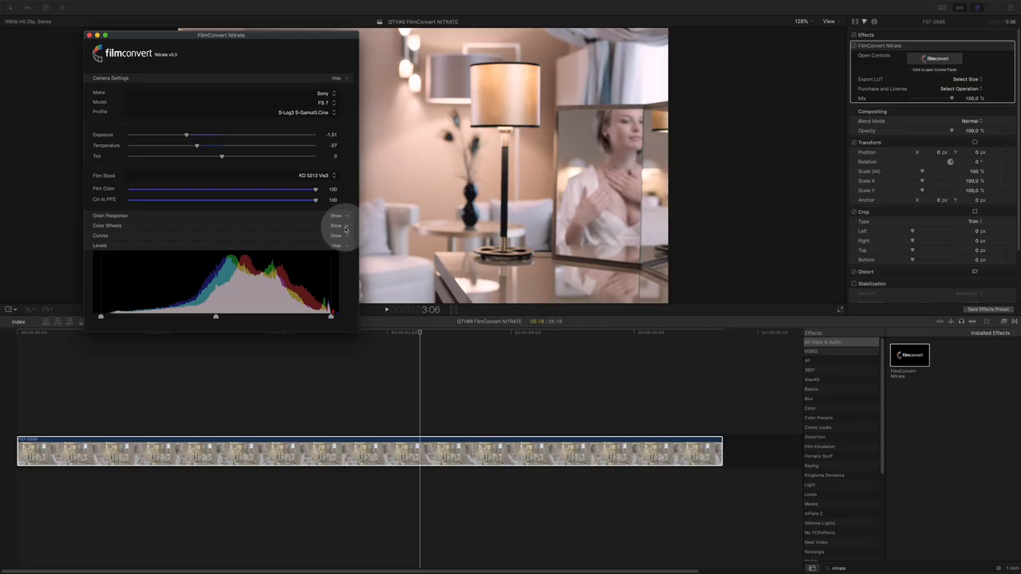
# - Reveal the colour wheels, raise saturation slightly, and reveal the curves section
pyautogui.click(335, 225)
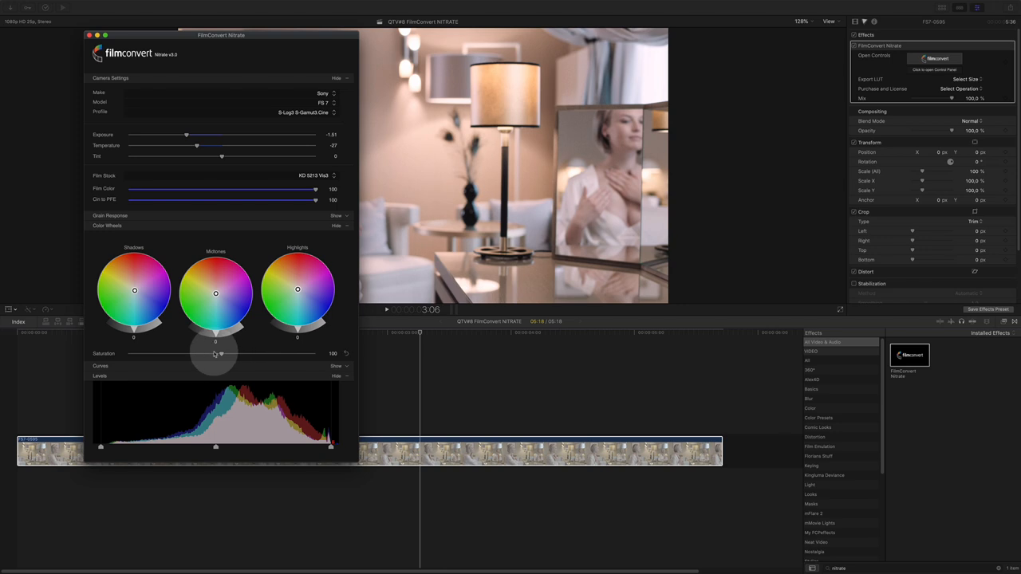
pyautogui.moveTo(215, 354); pyautogui.dragTo(252, 354)
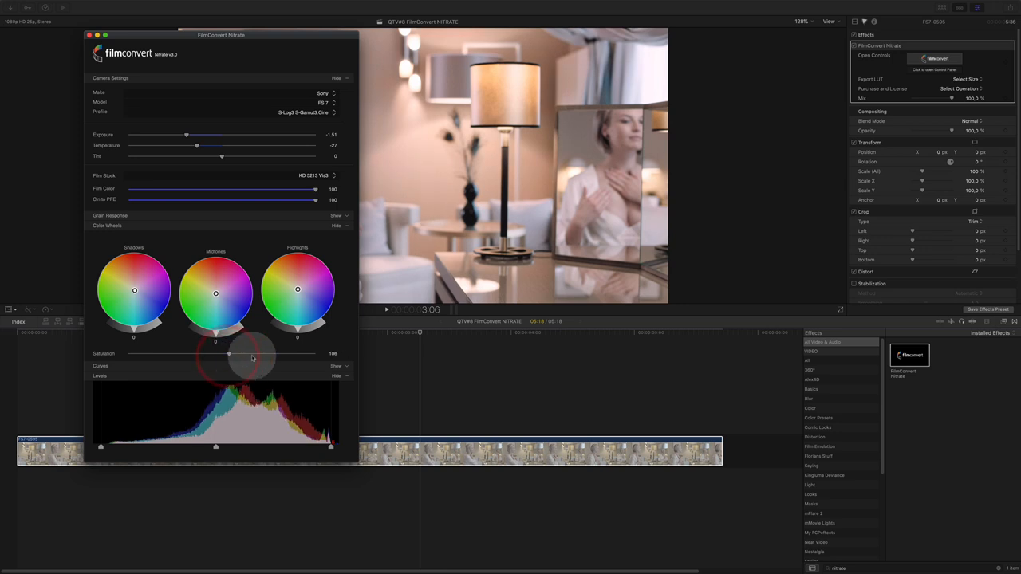
pyautogui.click(335, 365)
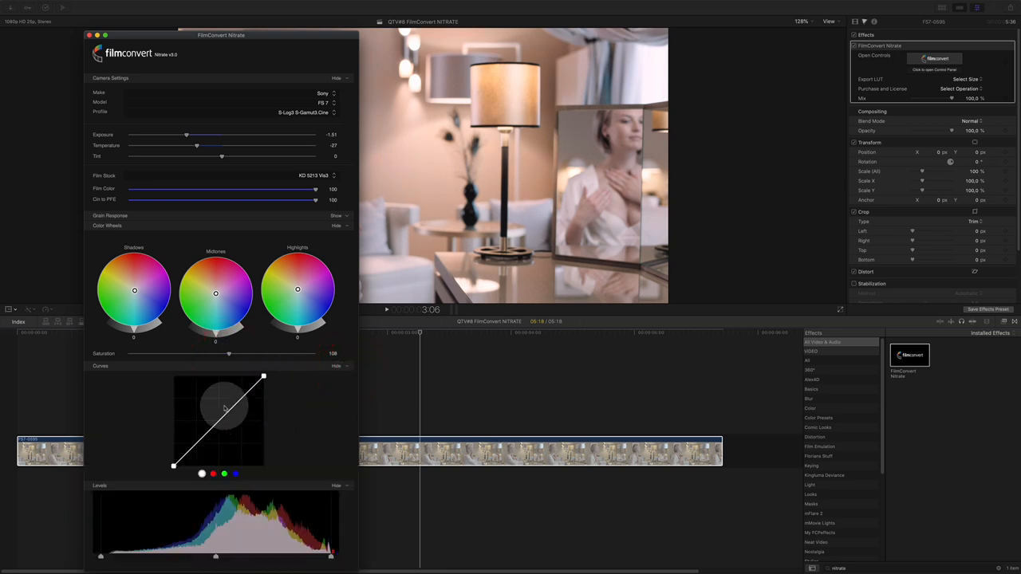
# - Reshape the tone curve, switch to the green channel, and adjust the levels input range
pyautogui.moveTo(225, 408); pyautogui.dragTo(246, 396)
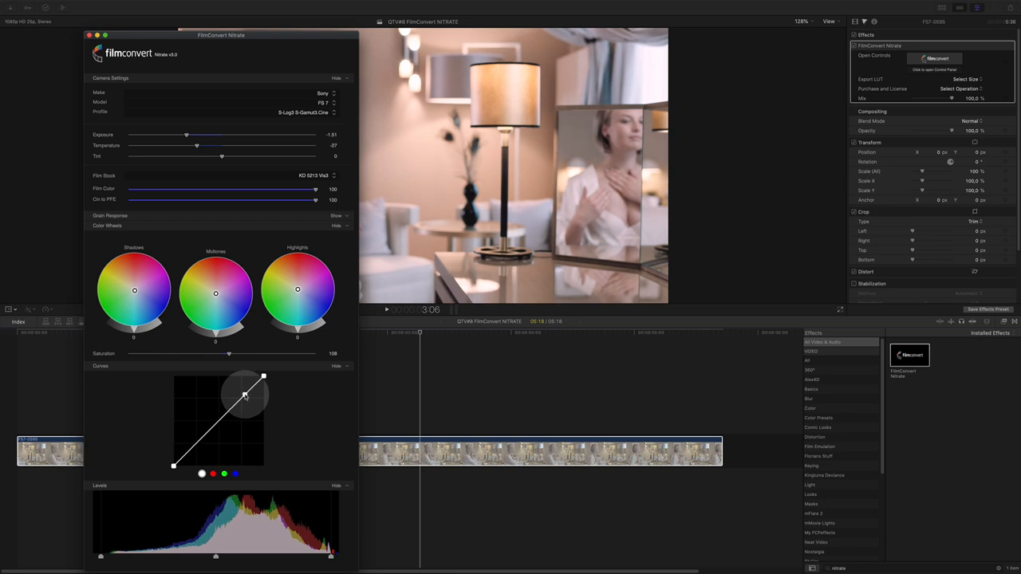
pyautogui.moveTo(245, 395); pyautogui.dragTo(198, 443)
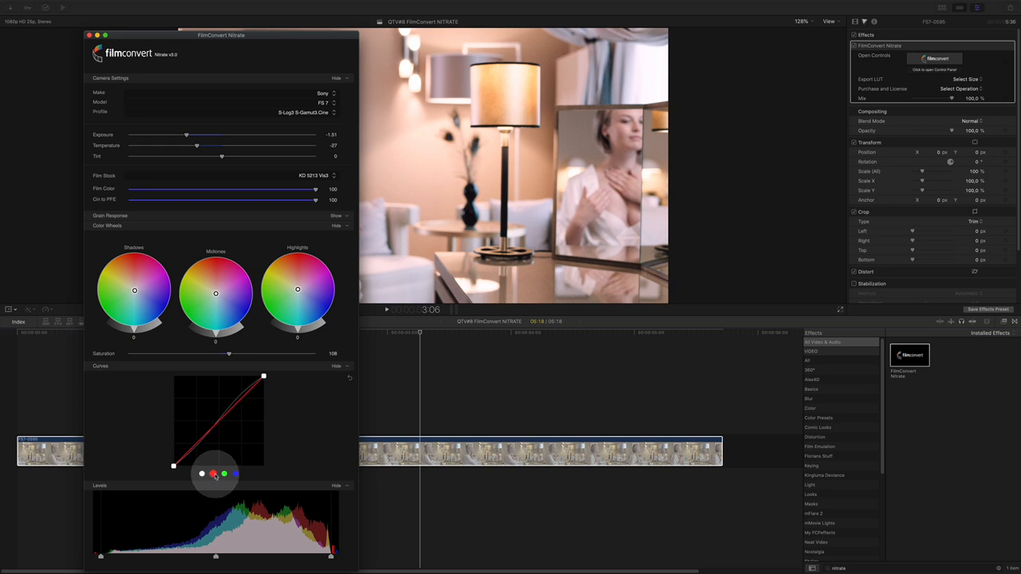
pyautogui.click(236, 473)
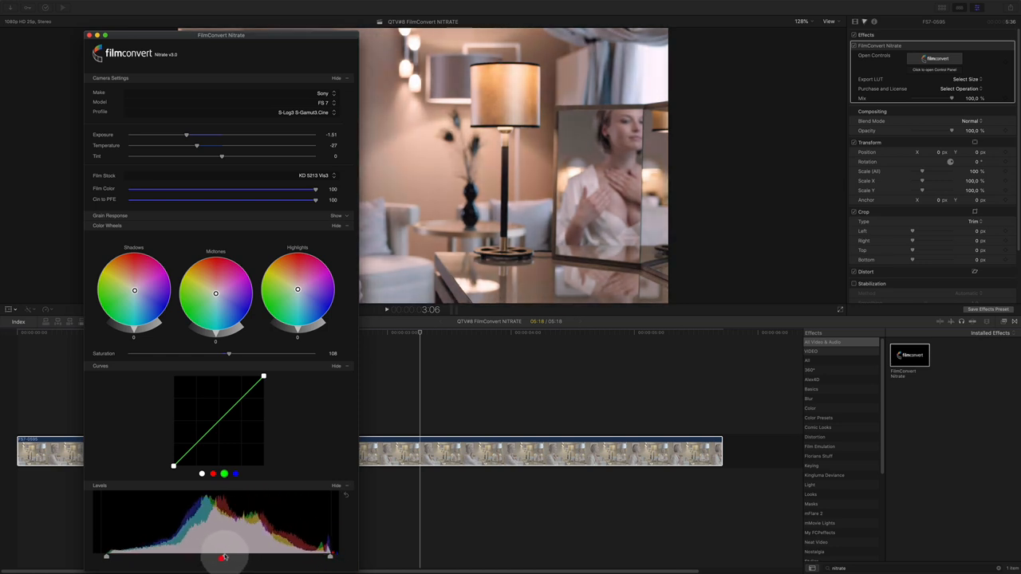
pyautogui.moveTo(263, 375); pyautogui.dragTo(258, 381)
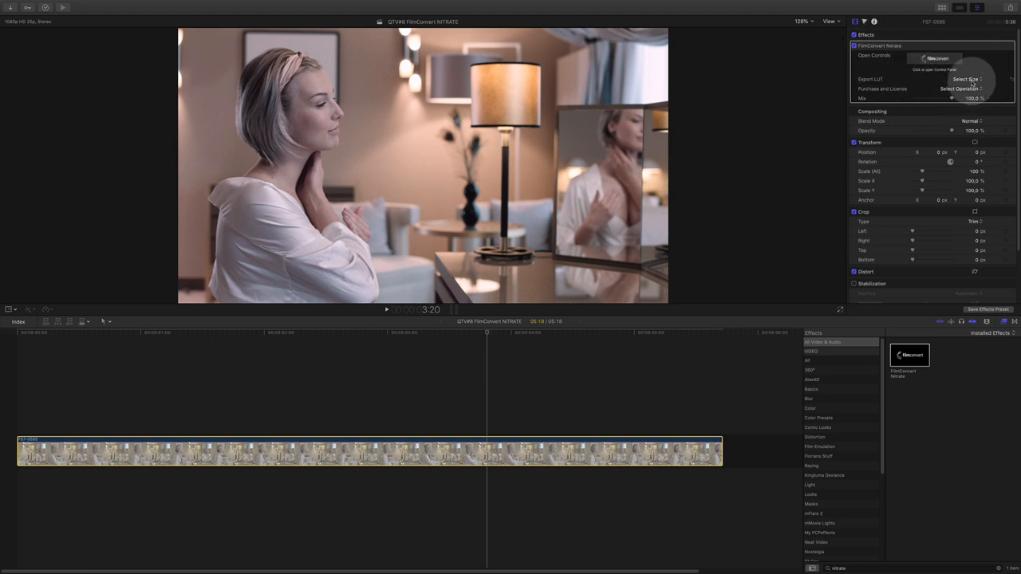
# - Bring up the Export LUT cube-size choices in the Inspector
pyautogui.click(966, 79)
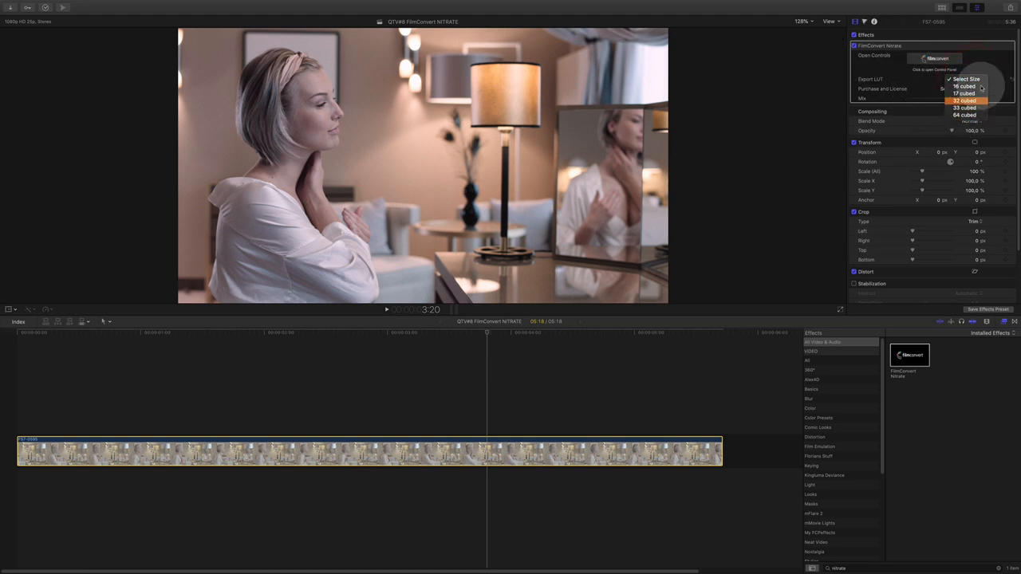